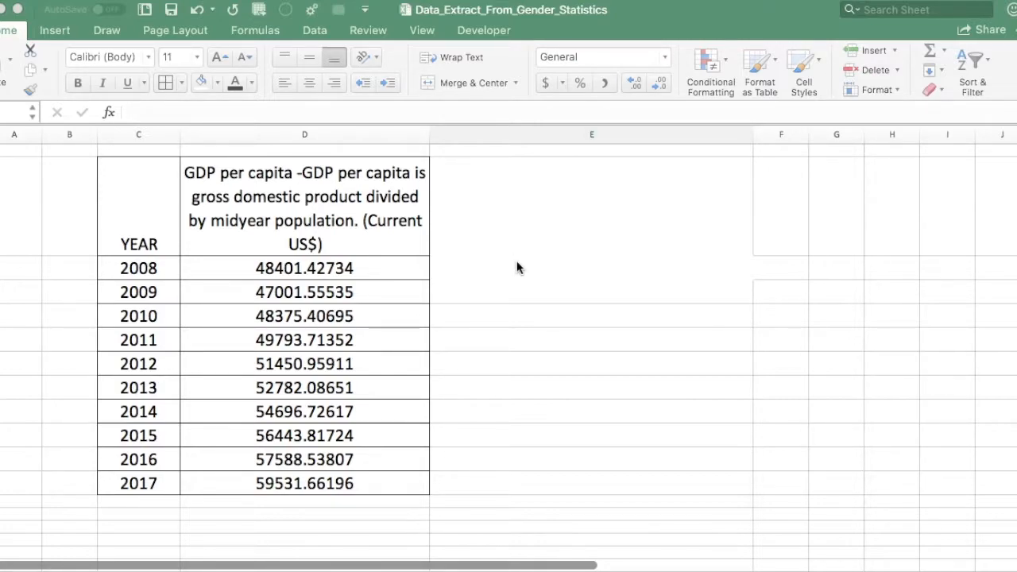
pyautogui.moveTo(358, 270)
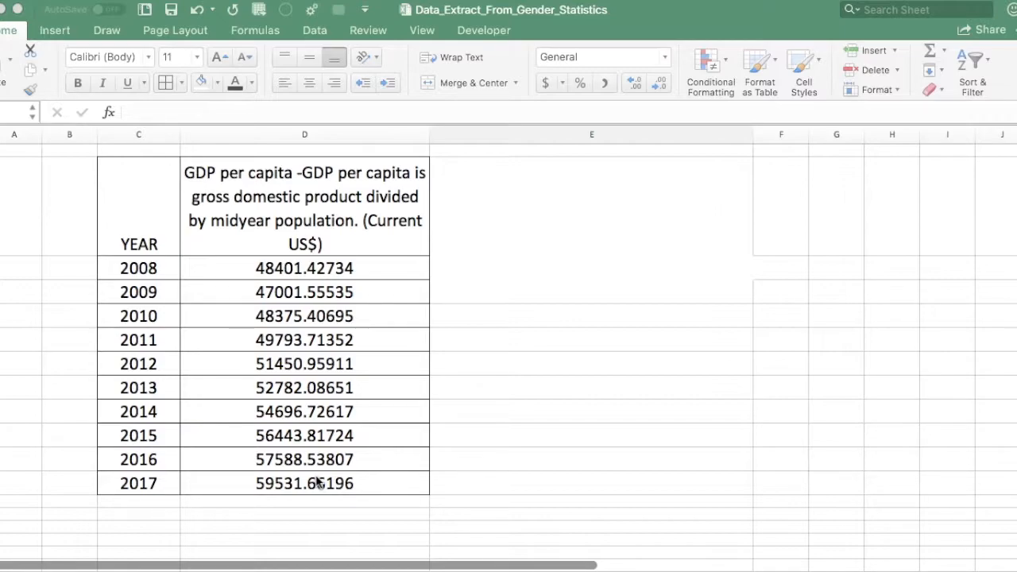
# Step: Begin a =STDEV.S formula in cell E5, the empty cell beside the 2009 row
pyautogui.click(591, 292)
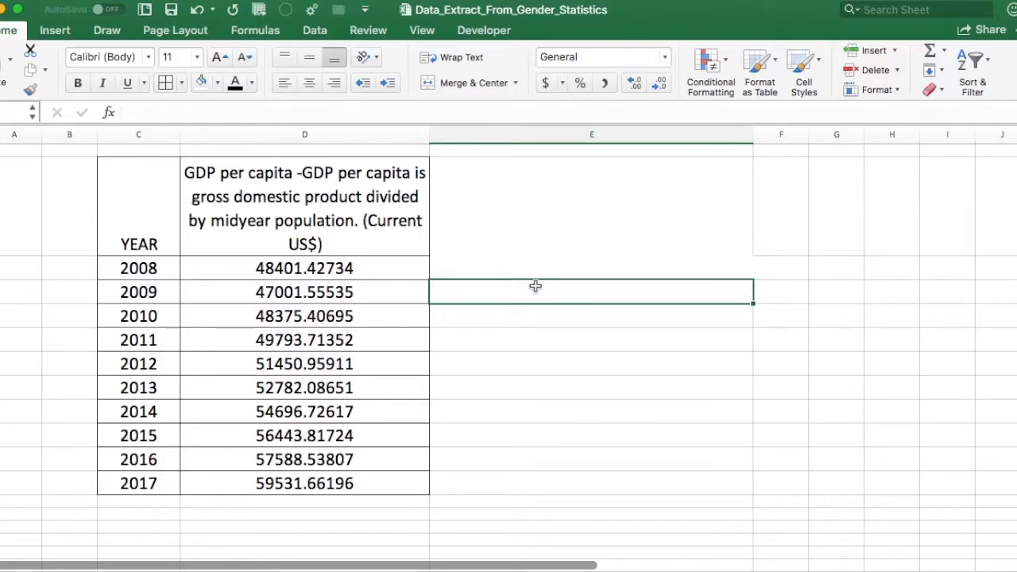
pyautogui.write('=')
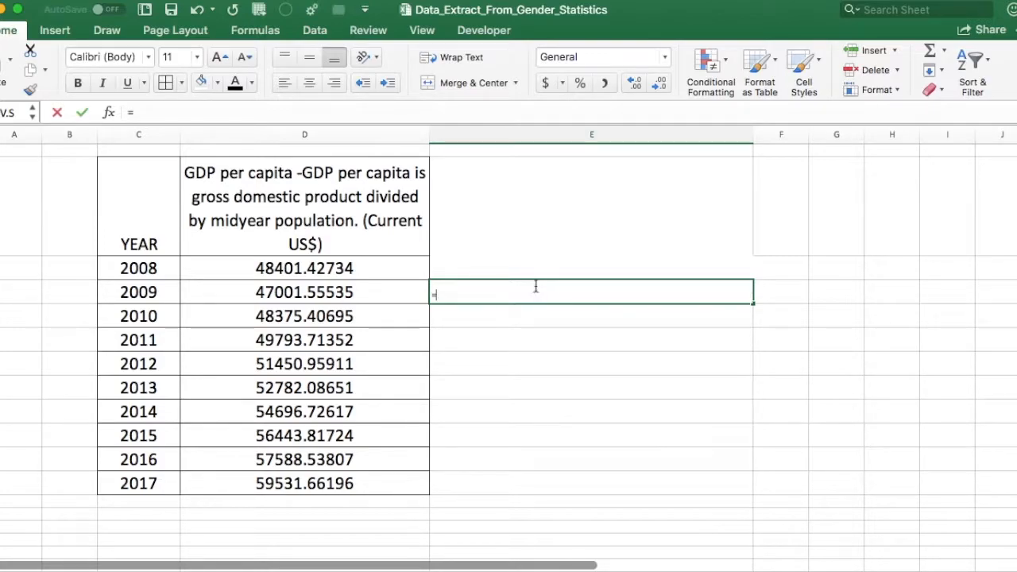
pyautogui.write('stde')
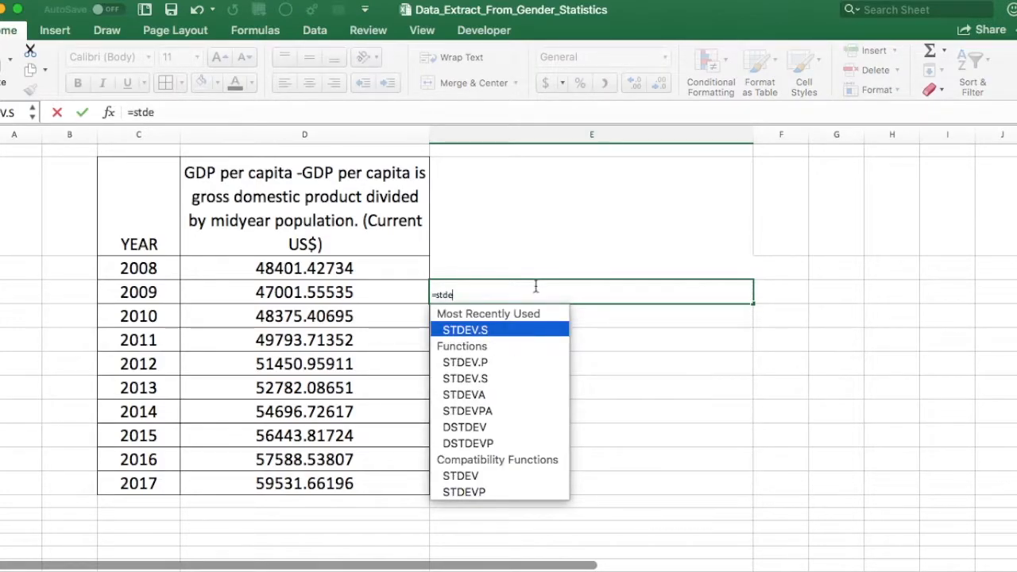
pyautogui.write('v')
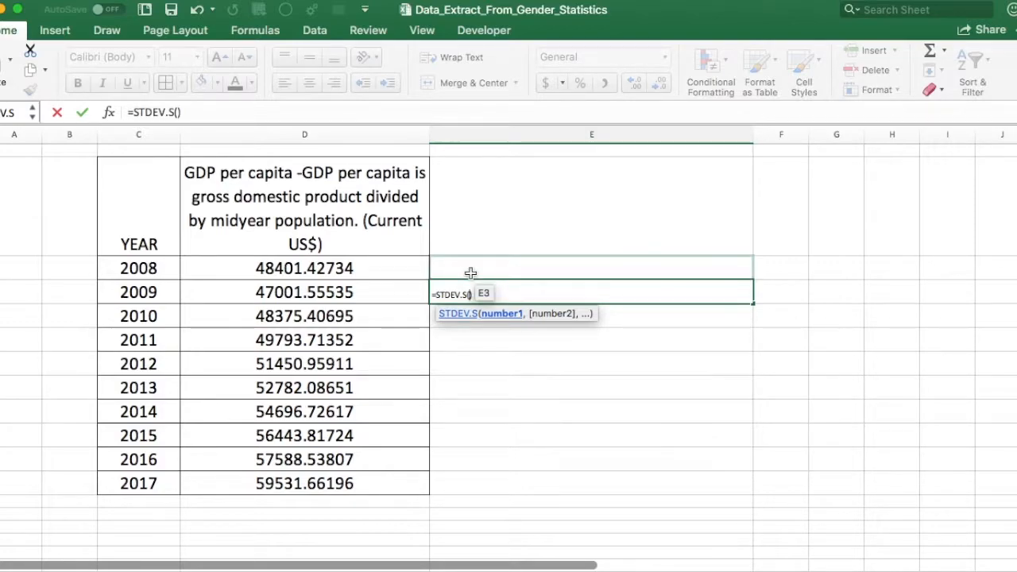
pyautogui.moveTo(385, 277)
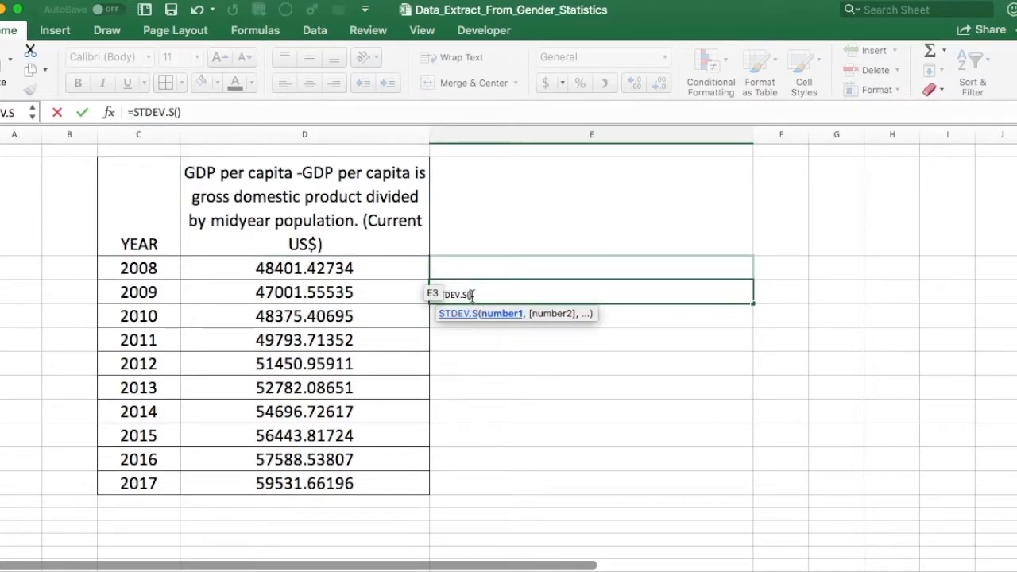
# Step: Supply D3:D12 as the STDEV.S range and enter it, giving 4322.430935
pyautogui.click(305, 266)
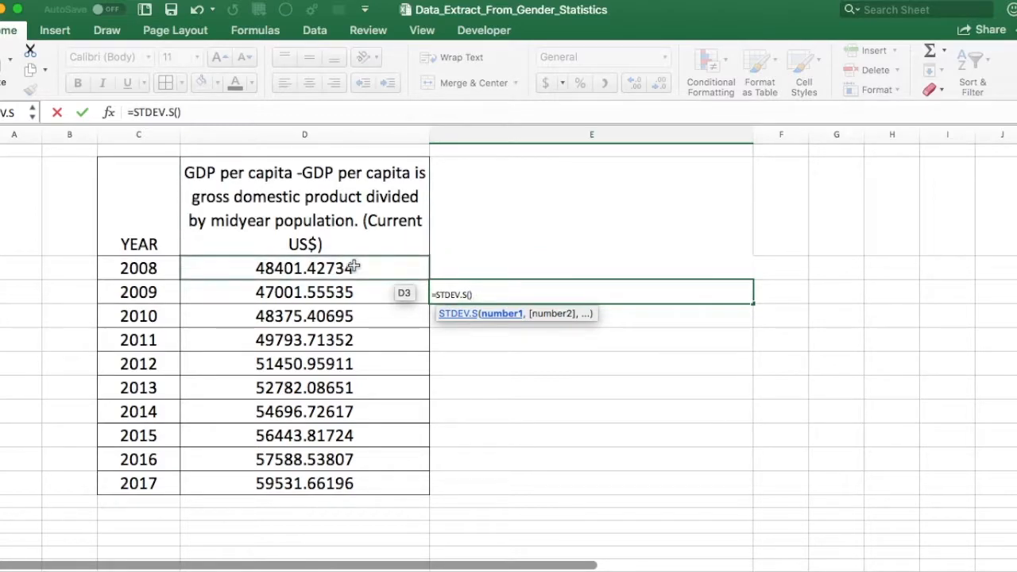
pyautogui.moveTo(305, 267); pyautogui.dragTo(305, 410)
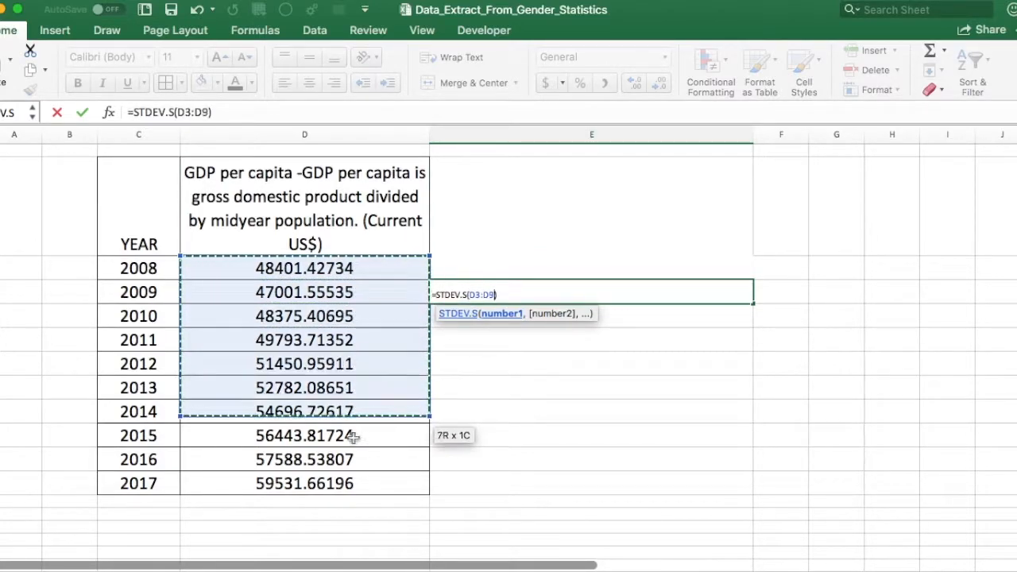
pyautogui.moveTo(349, 410); pyautogui.dragTo(356, 483)
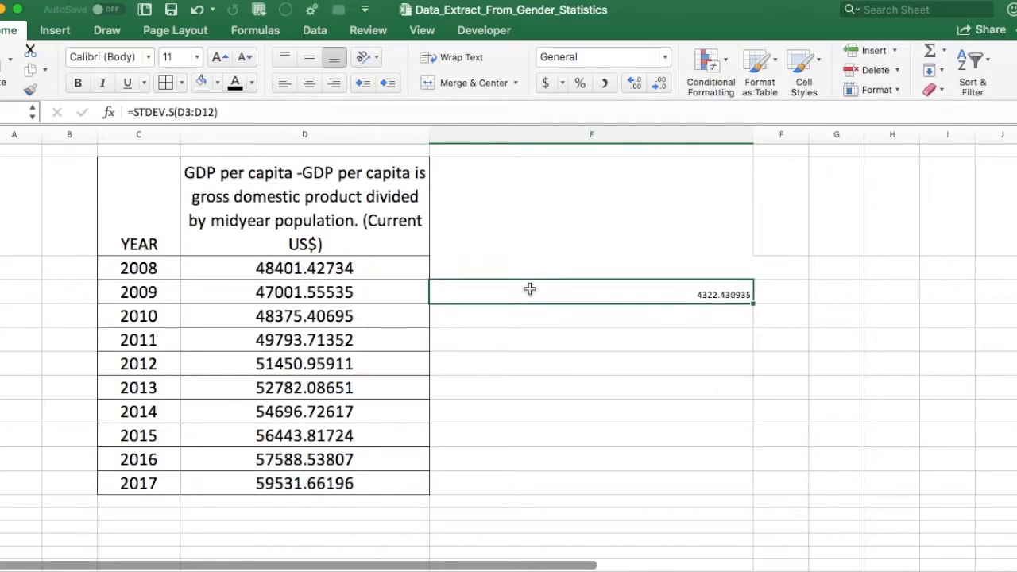
# Step: Give the result cell a yellow fill and font size 19
pyautogui.click(213, 82)
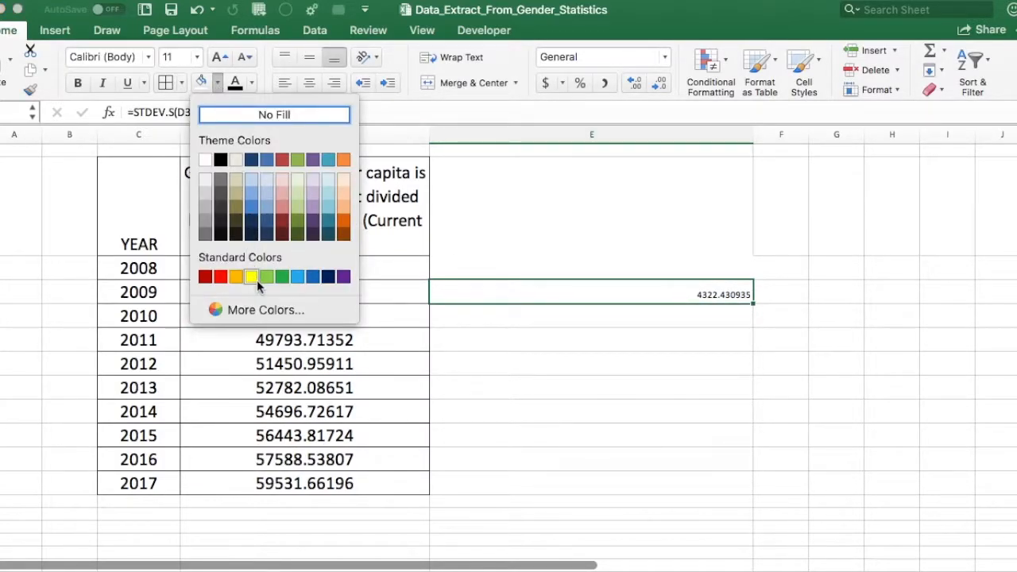
pyautogui.click(251, 276)
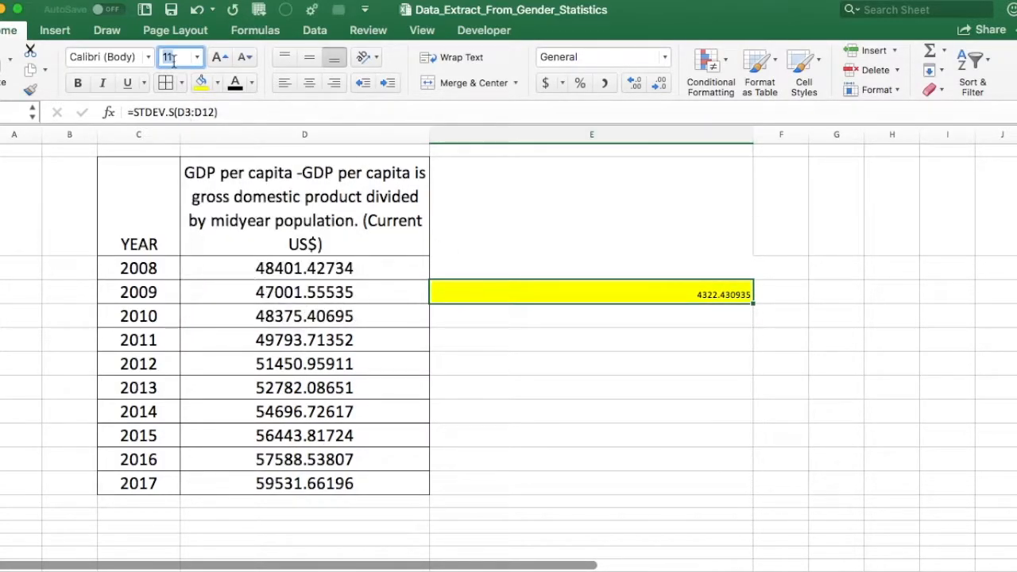
pyautogui.write('19')
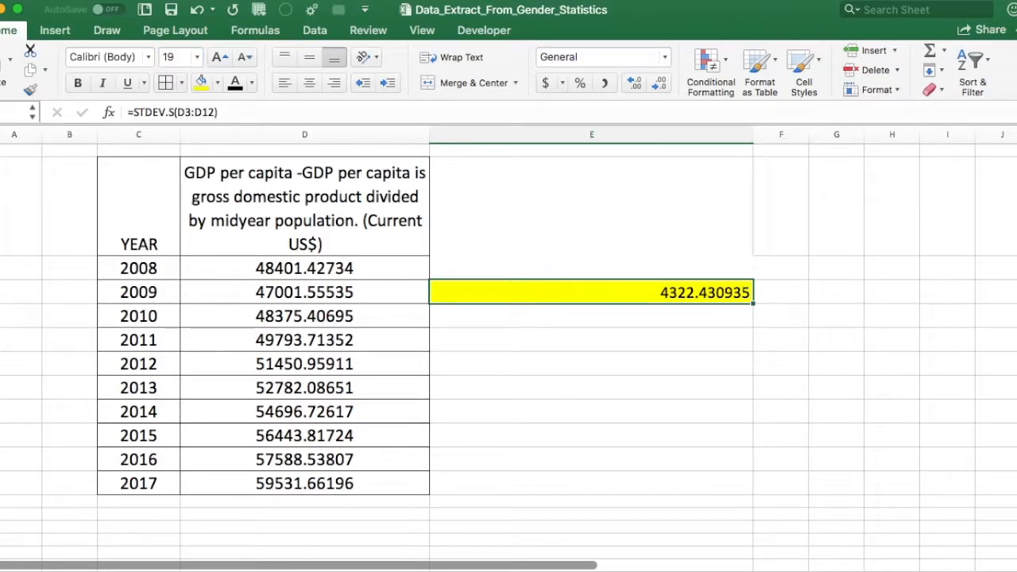
pyautogui.moveTo(683, 305)
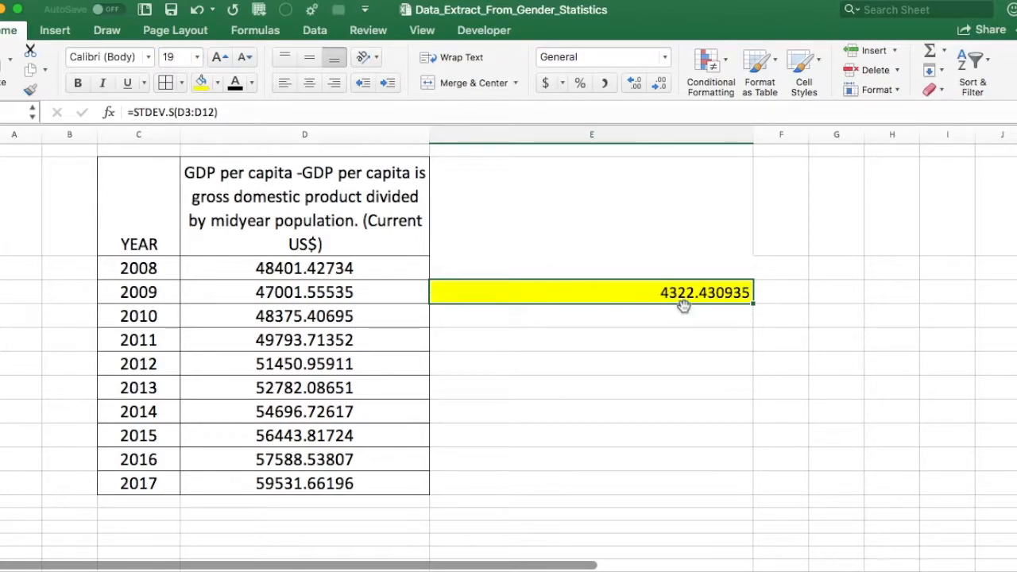
pyautogui.moveTo(702, 300)
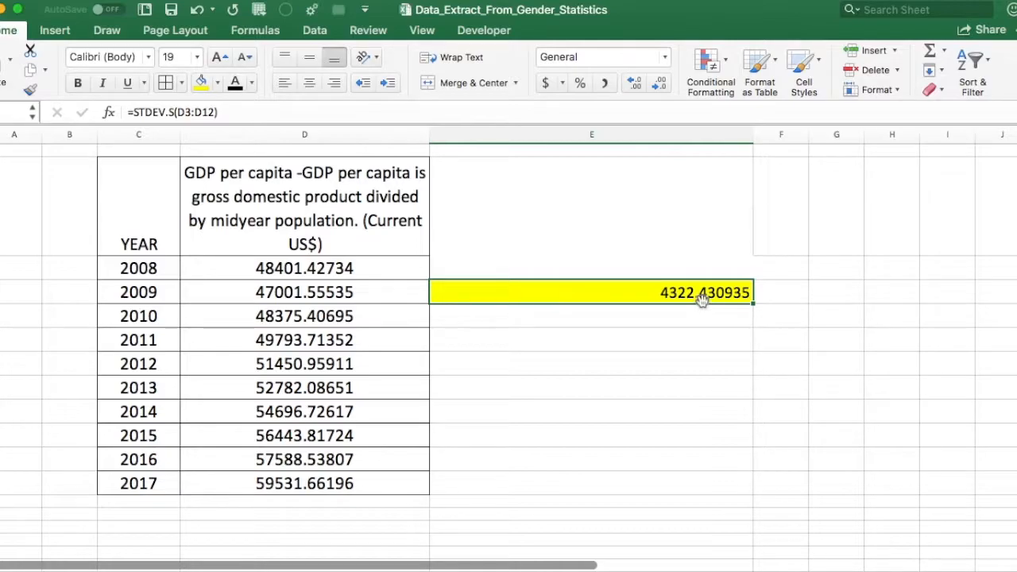